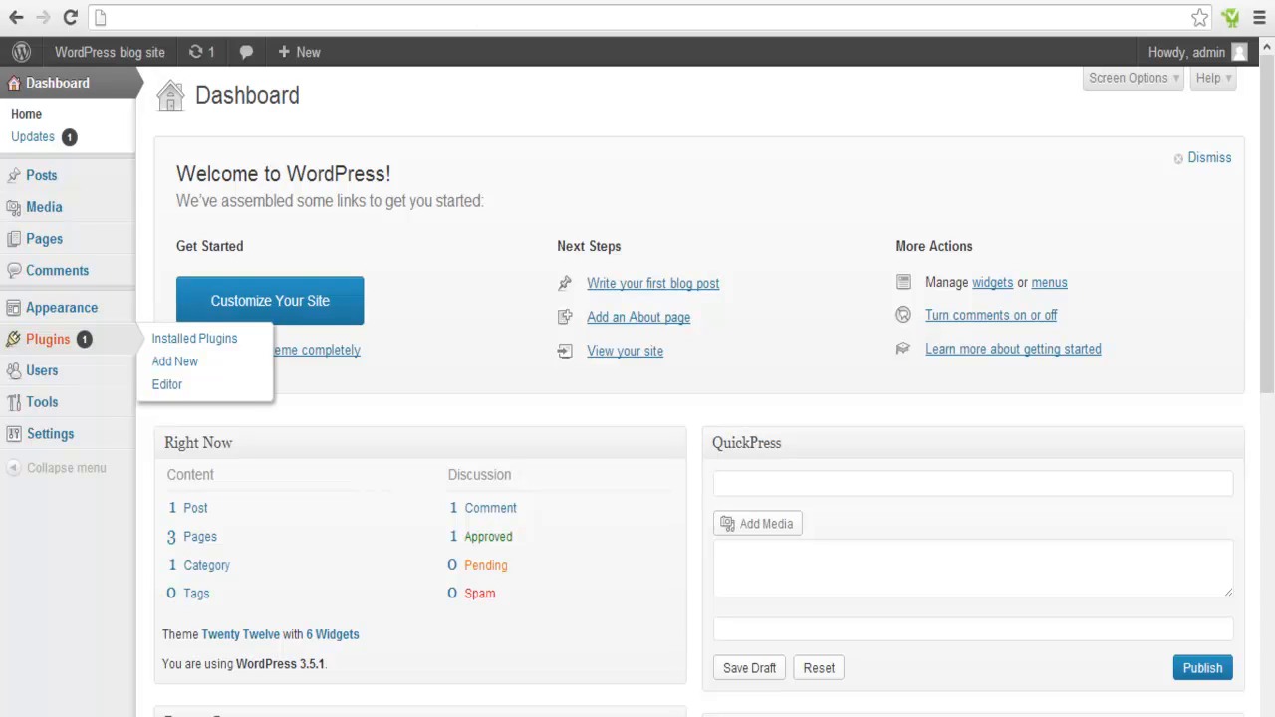
pyautogui.moveTo(42, 175)
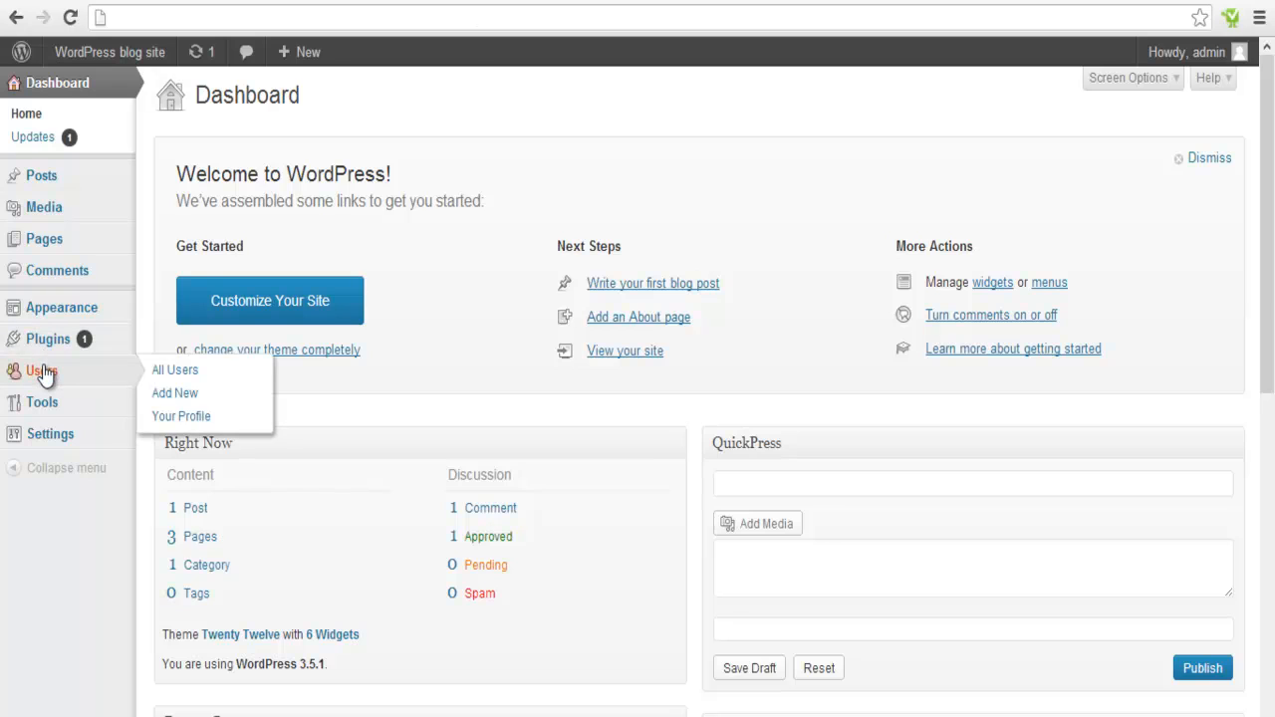
# Show All Users, listing the single admin account, and start adding a new user
pyautogui.click(174, 370)
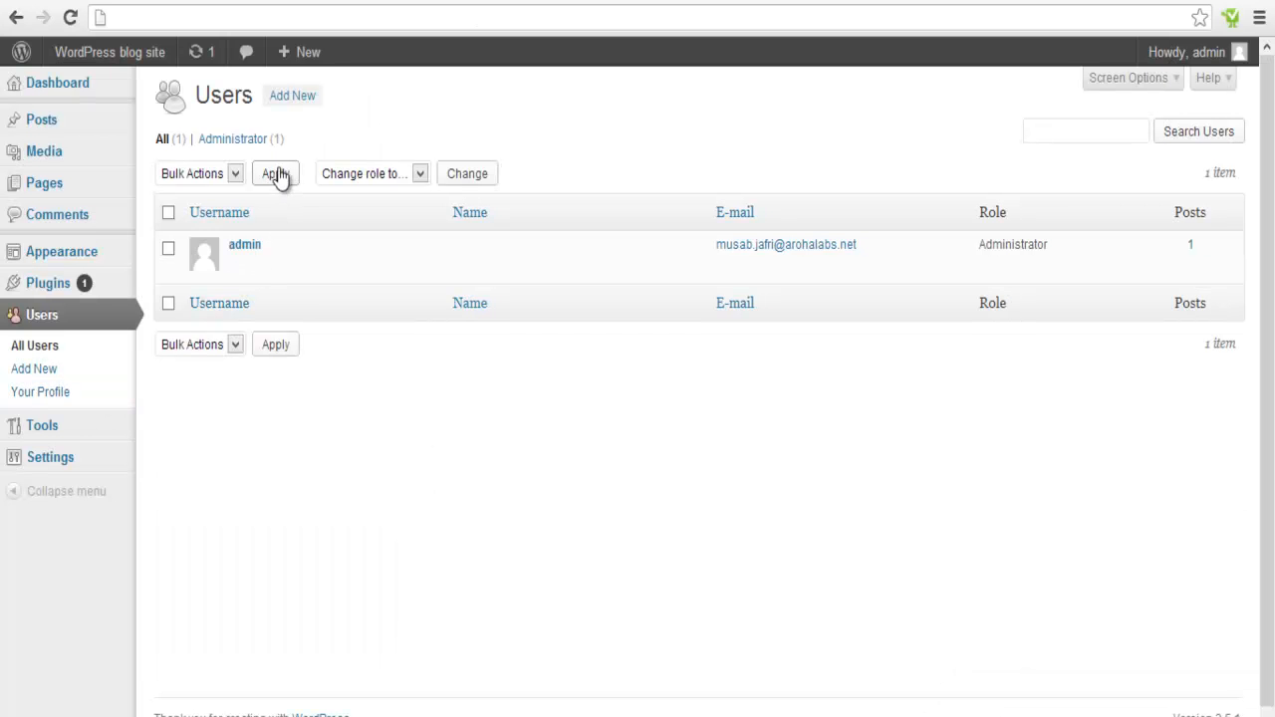
pyautogui.click(292, 95)
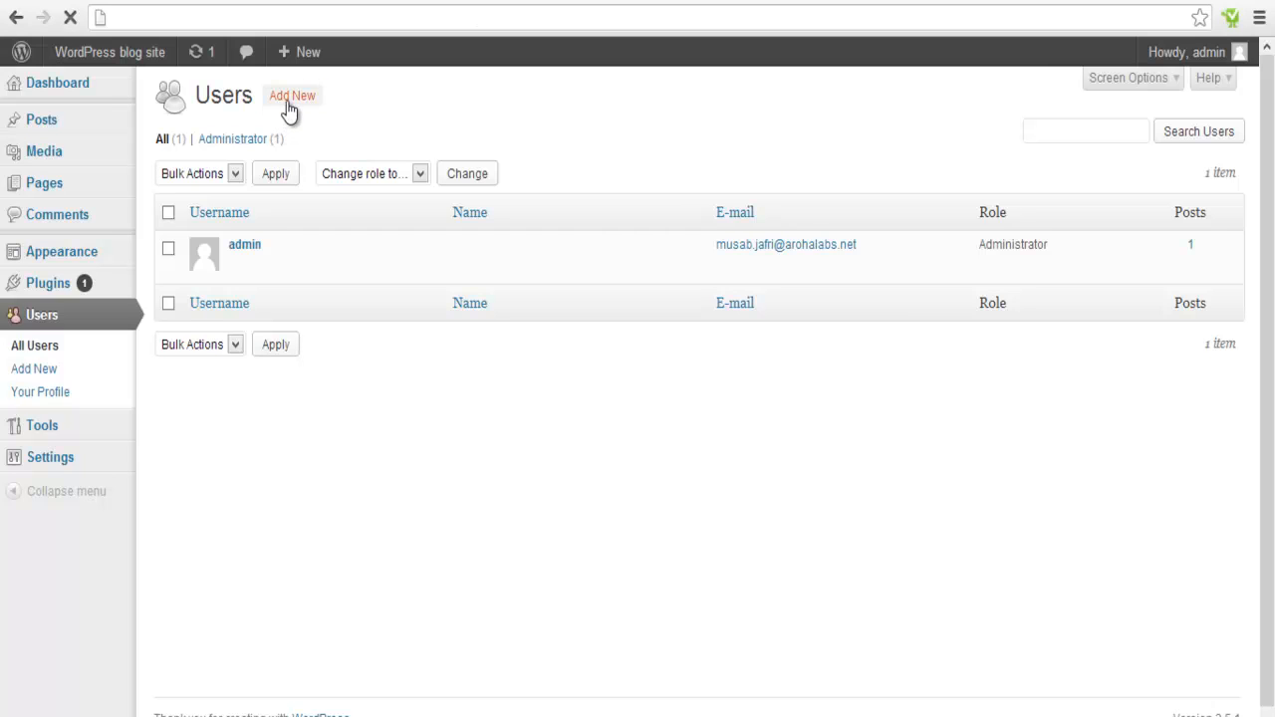
# Add user 'User1' with the Administrator role
pyautogui.click(292, 95)
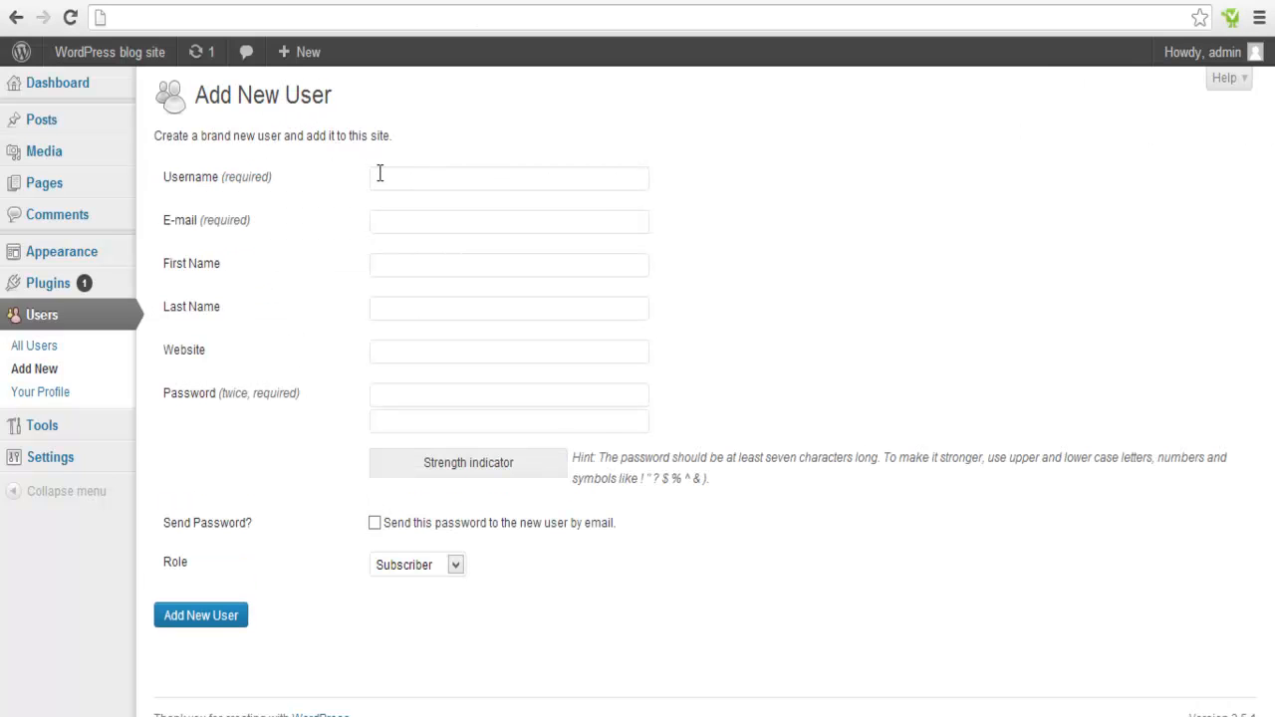
pyautogui.click(509, 178)
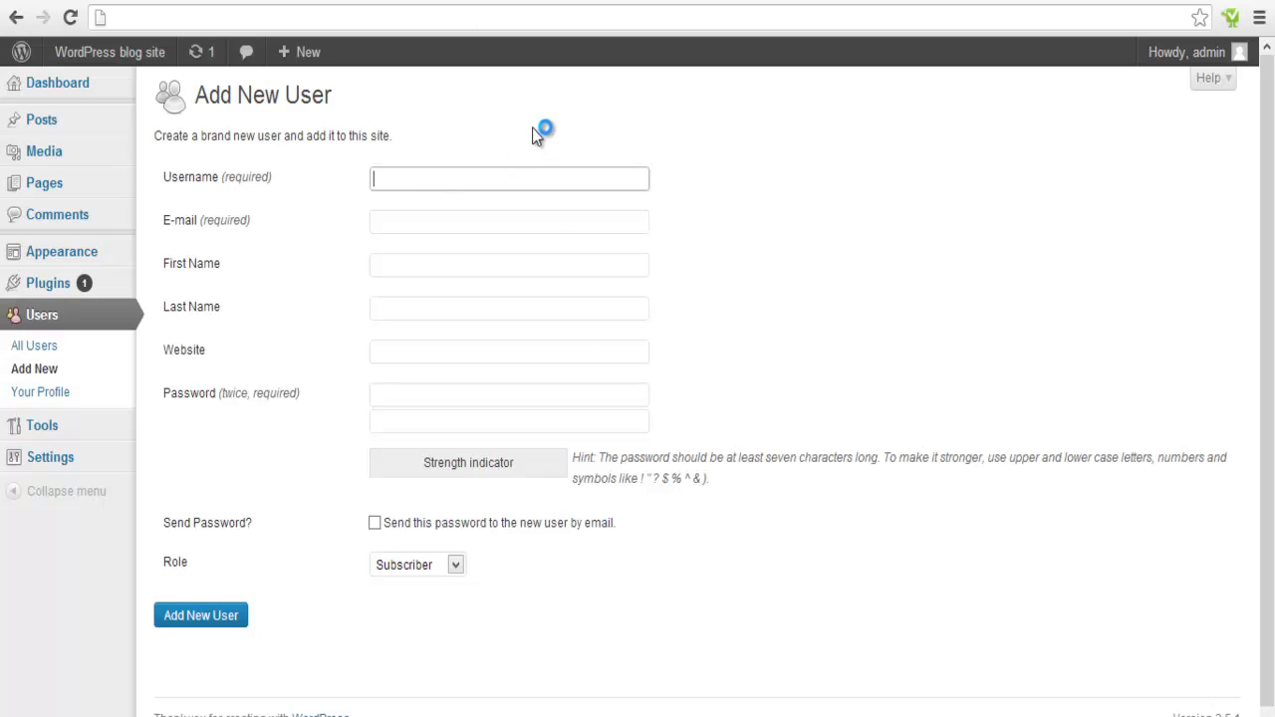
pyautogui.write('User')
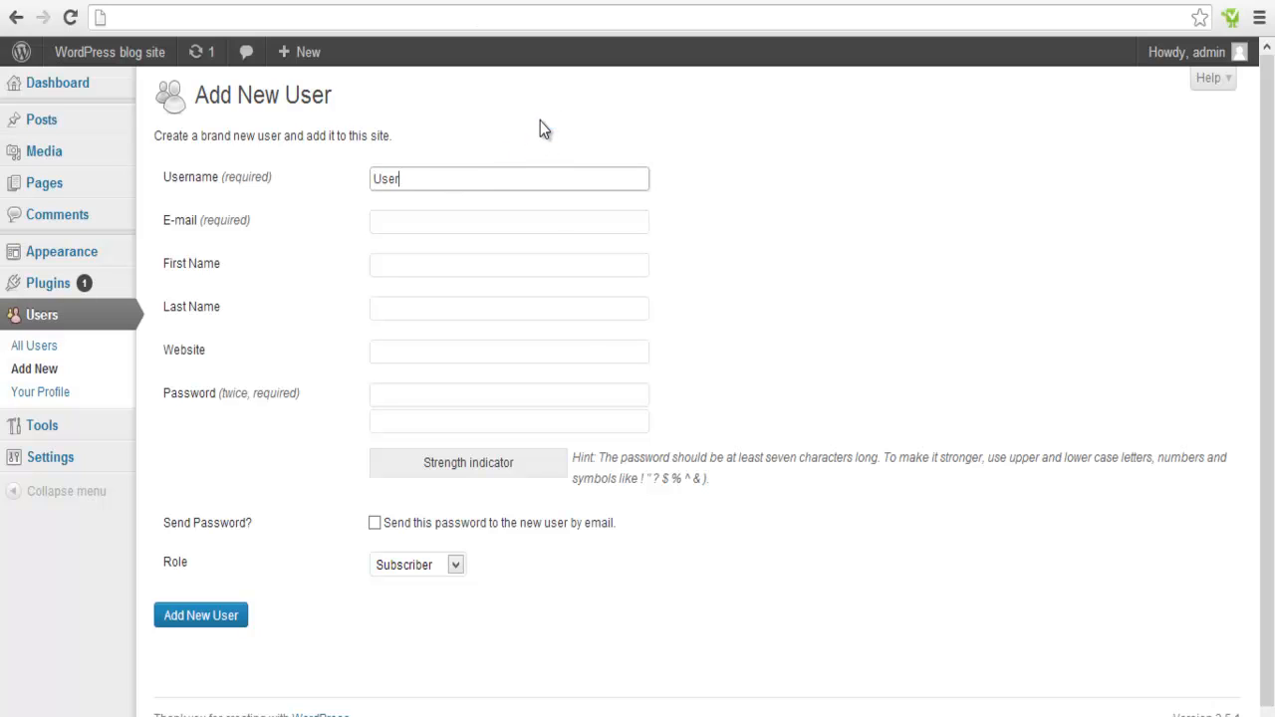
pyautogui.write('1')
pyautogui.click(509, 308)
pyautogui.write('NewUserLastname')
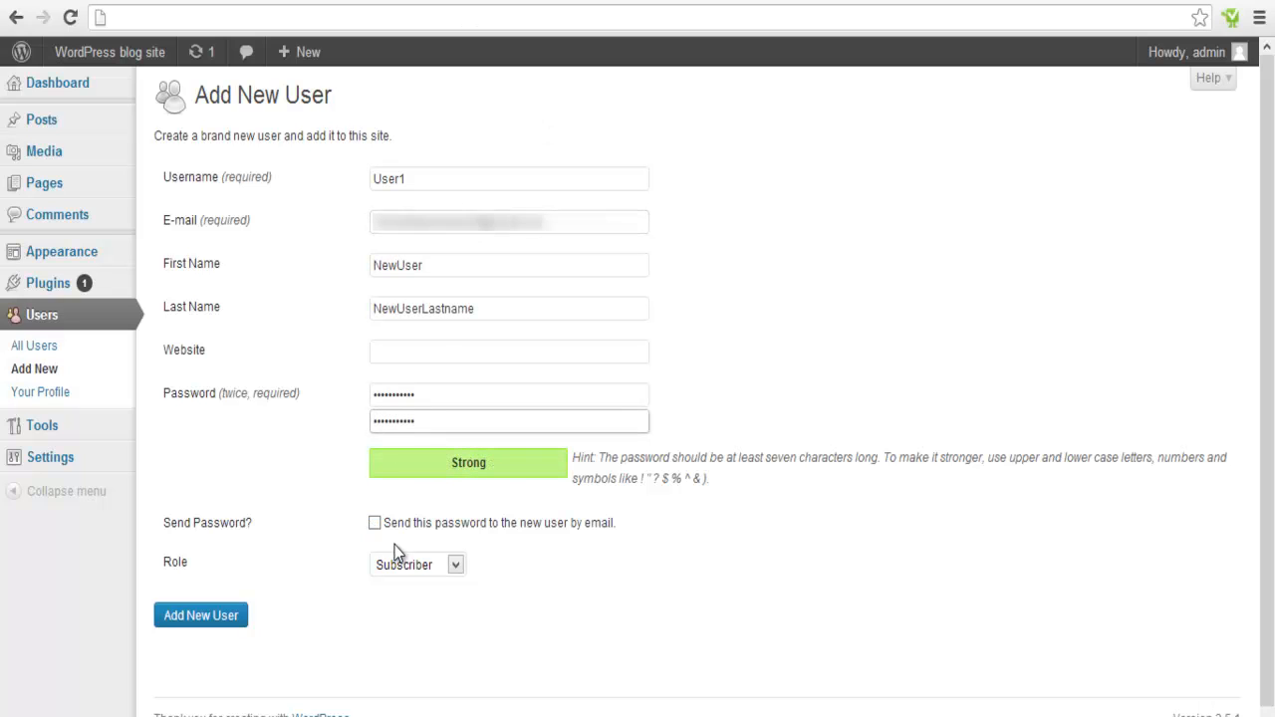
pyautogui.click(454, 565)
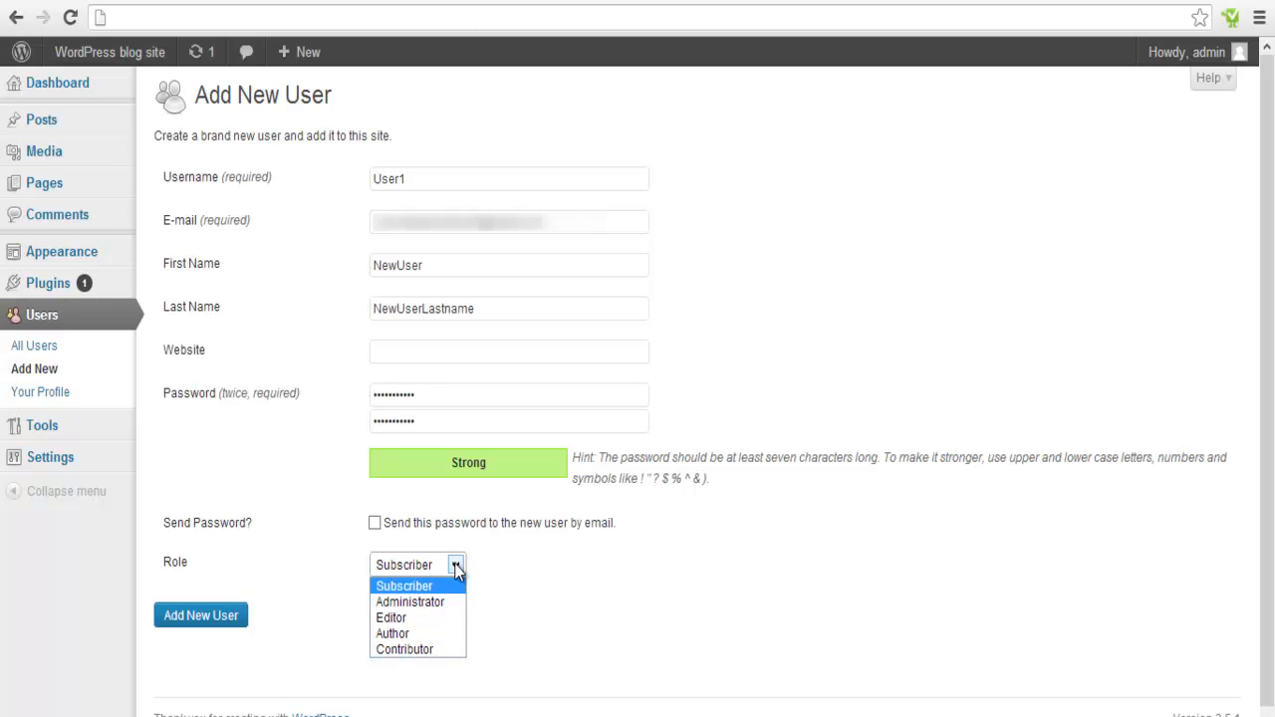
pyautogui.click(410, 601)
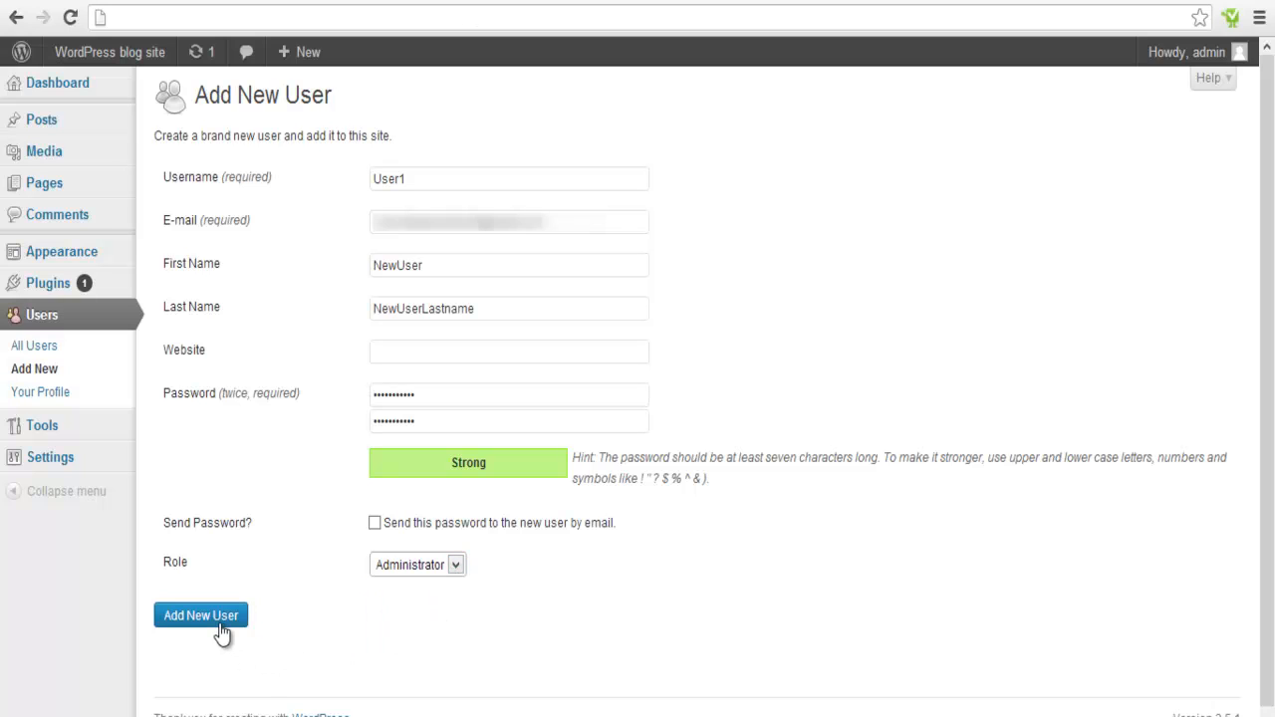
pyautogui.click(200, 614)
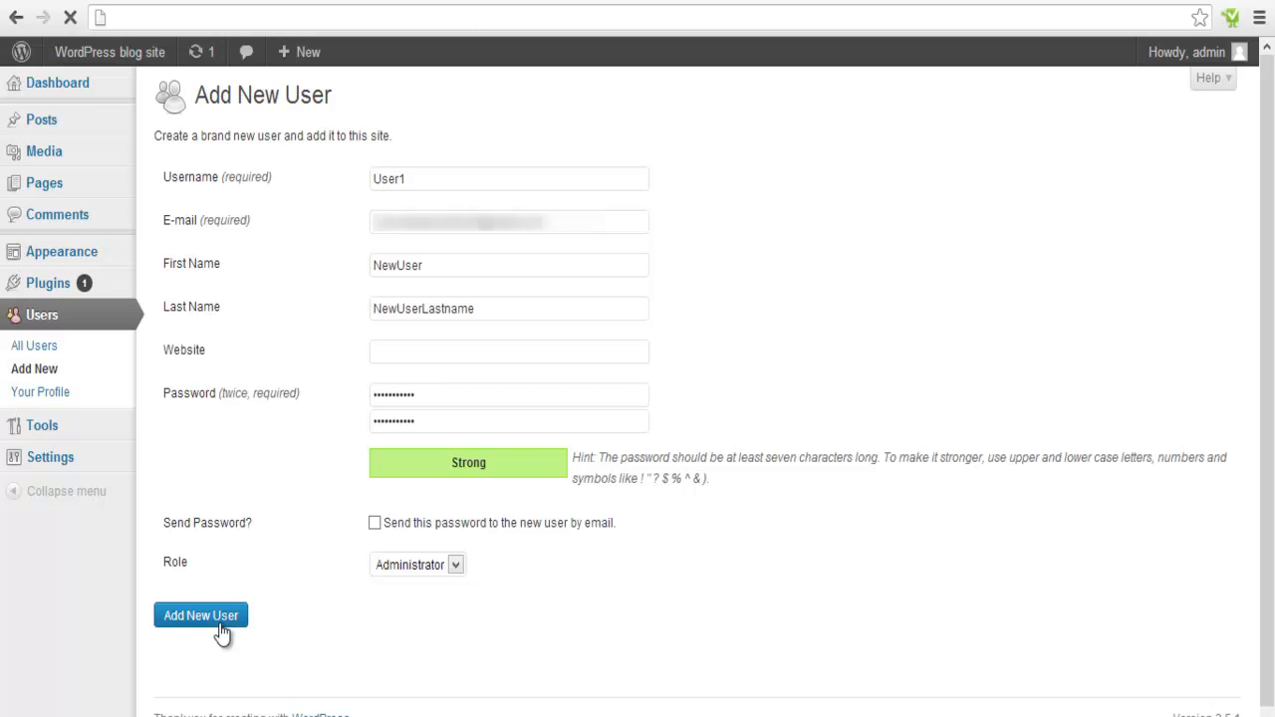
pyautogui.click(201, 615)
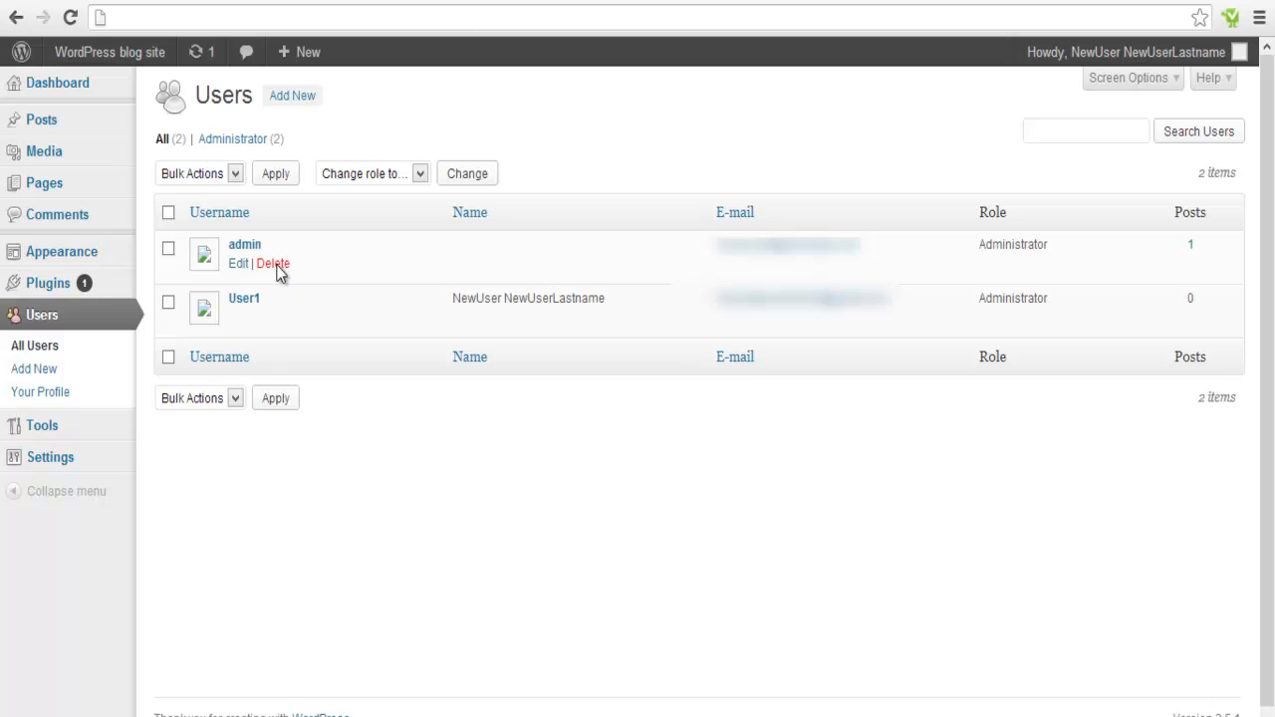
# Delete the admin account, choosing 'Attribute all posts to' NewUser NewUserLastname, and confirm
pyautogui.click(273, 263)
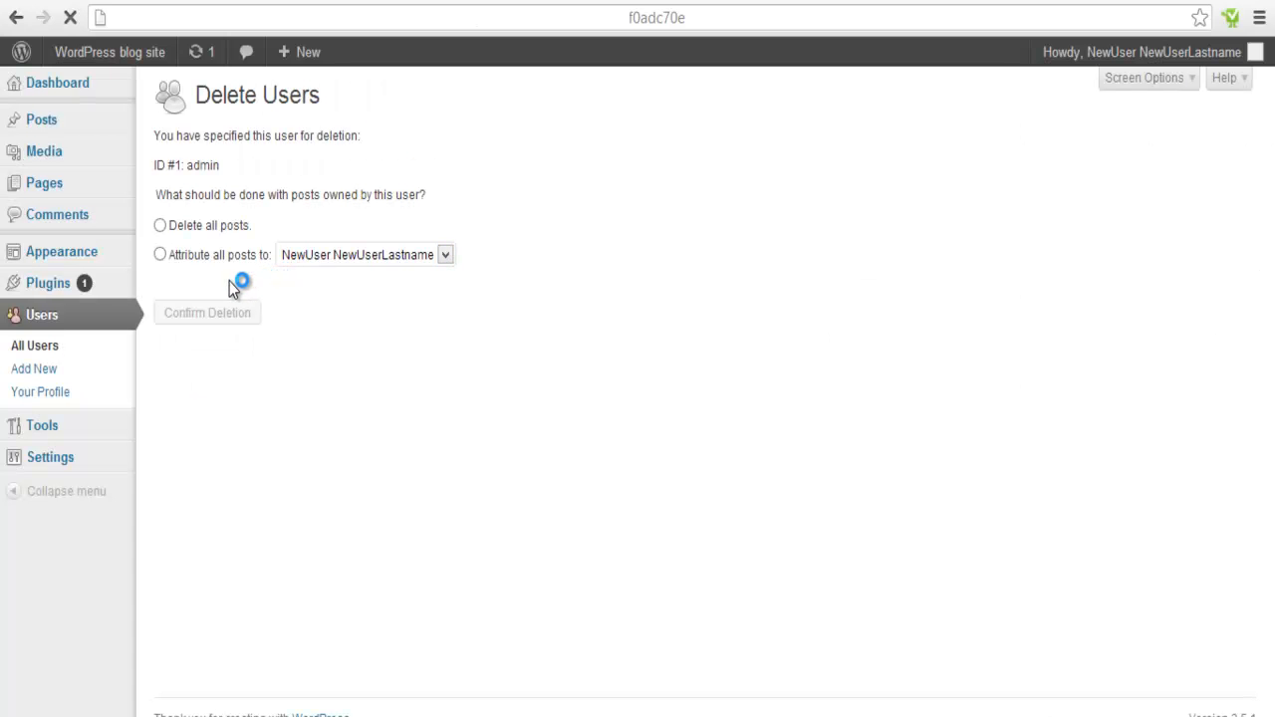
pyautogui.click(159, 254)
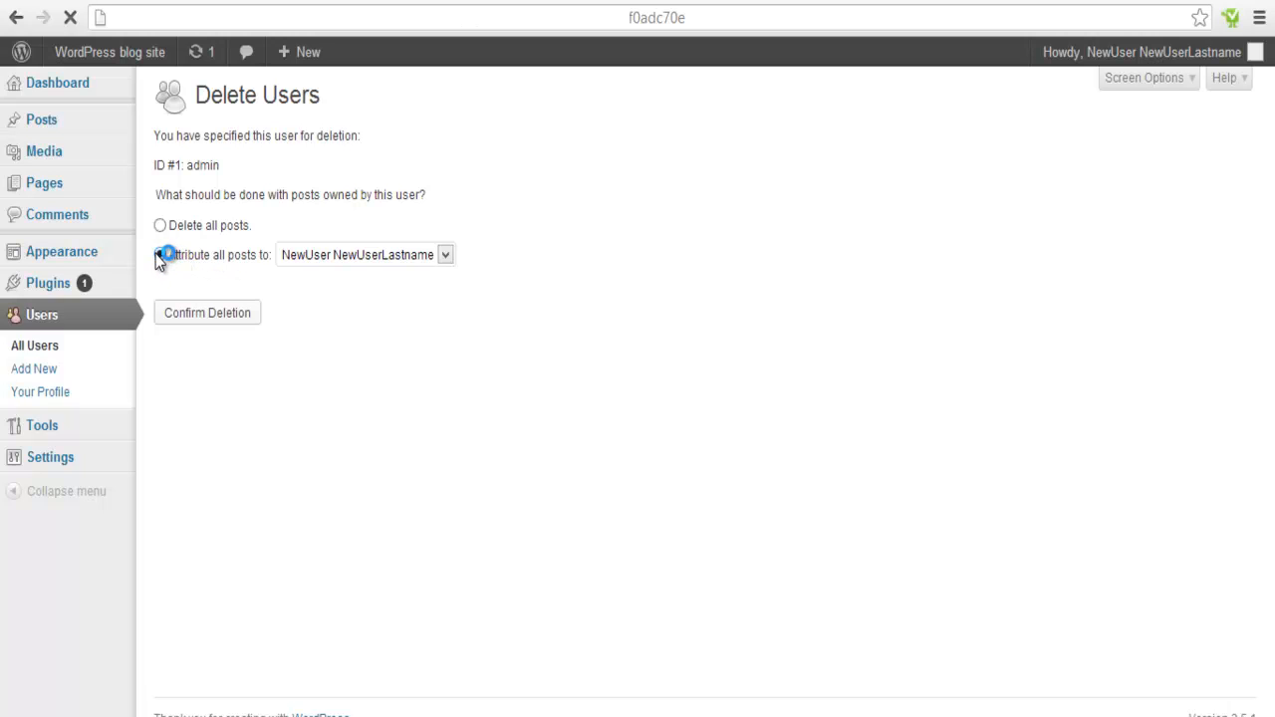
pyautogui.click(159, 254)
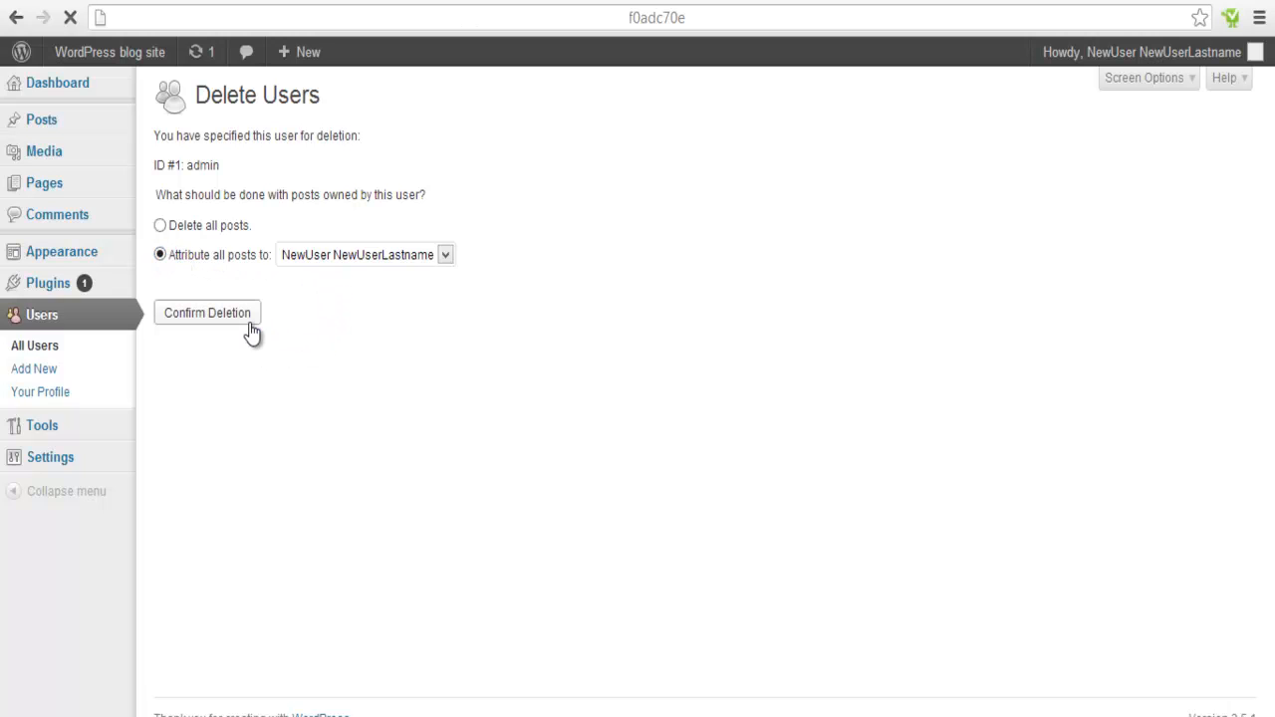